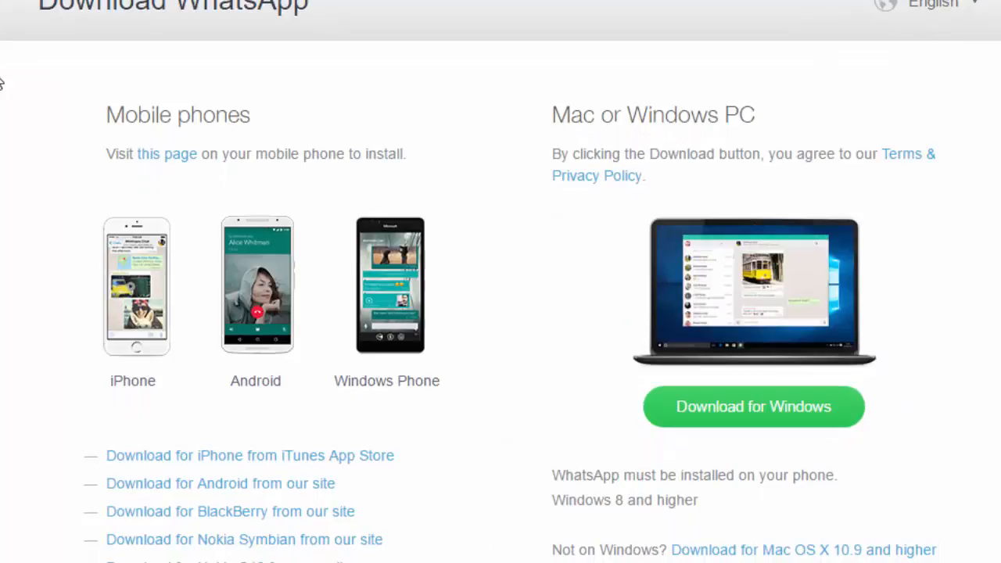
Download the WhatsApp installer for Windows from the WhatsApp download page
{"action": "scroll", "scroll_direction": "down", "scroll_amount": 3}
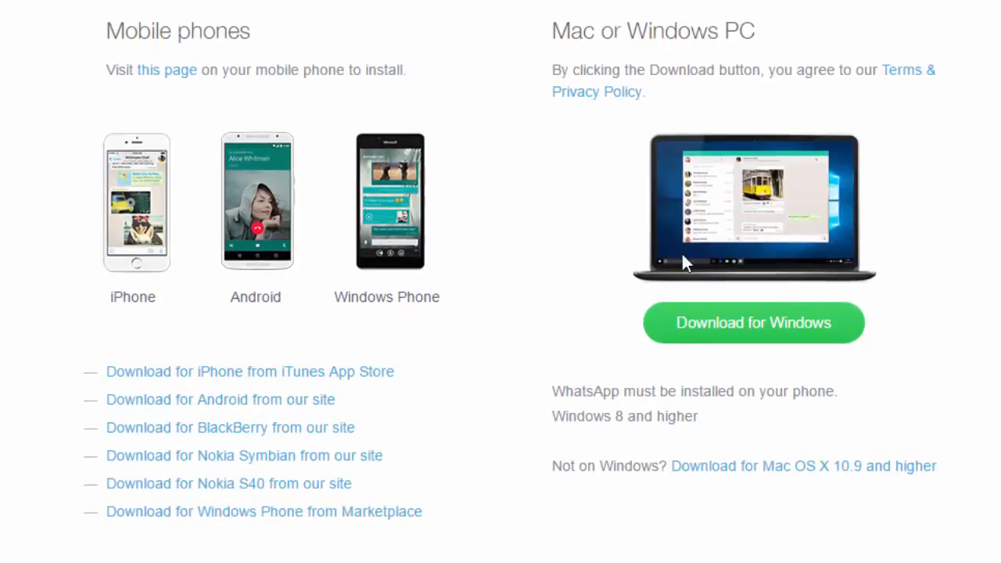
{"action": "mouse_move", "coordinate": [795, 341]}
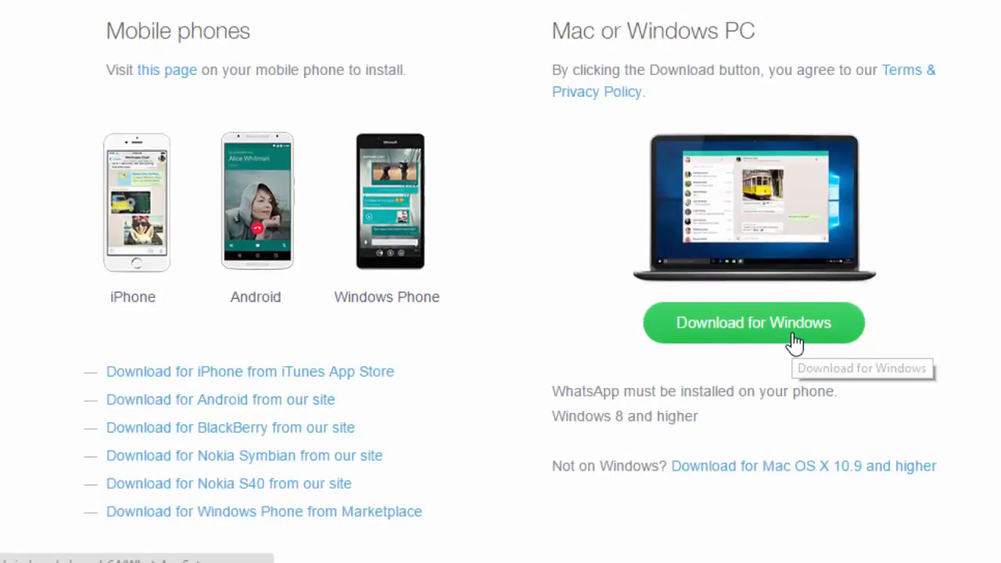
{"action": "left_click", "coordinate": [752, 322]}
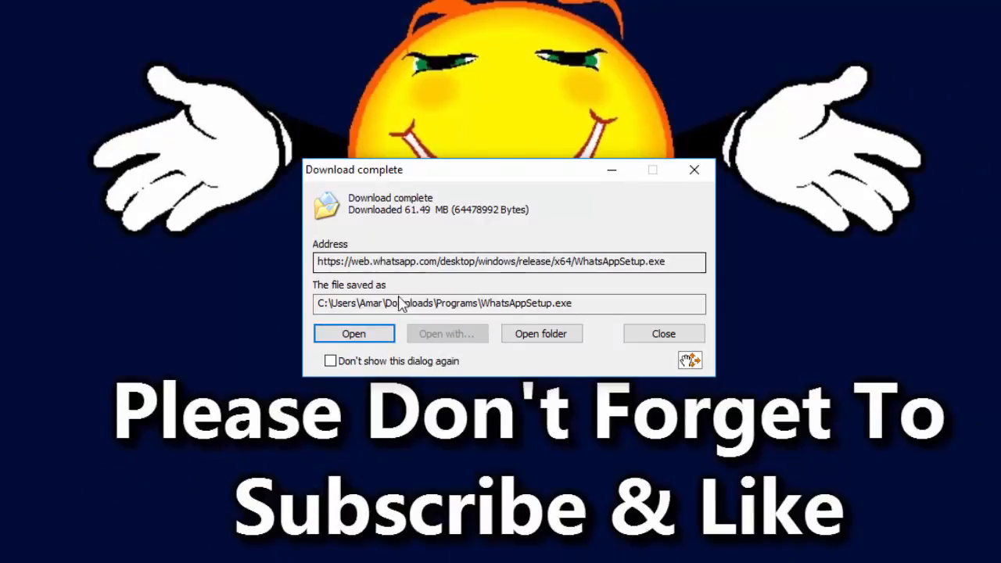
Run WhatsAppSetup.exe from the 'Download complete' dialog
{"action": "left_click", "coordinate": [353, 333]}
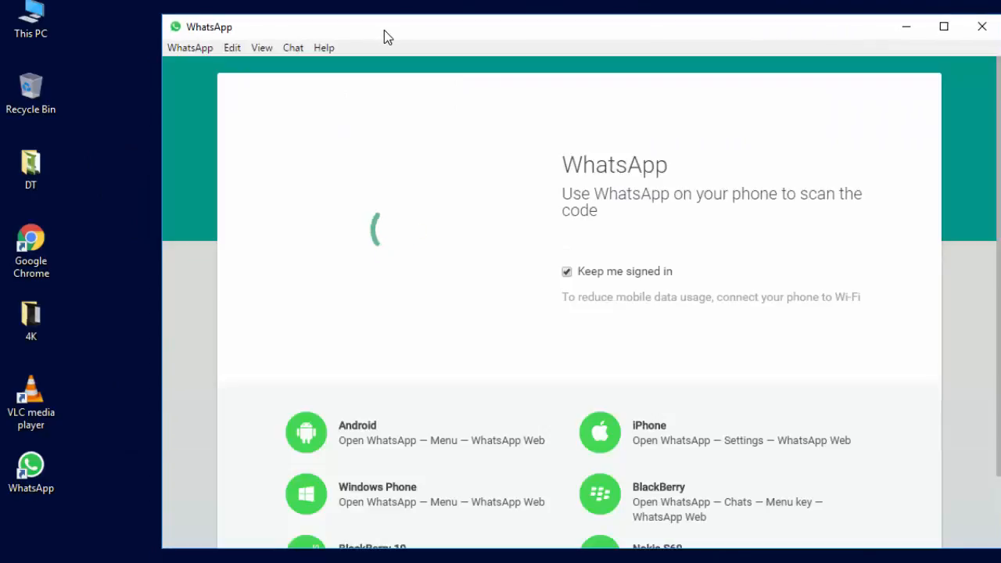
{"action": "mouse_move", "coordinate": [111, 411]}
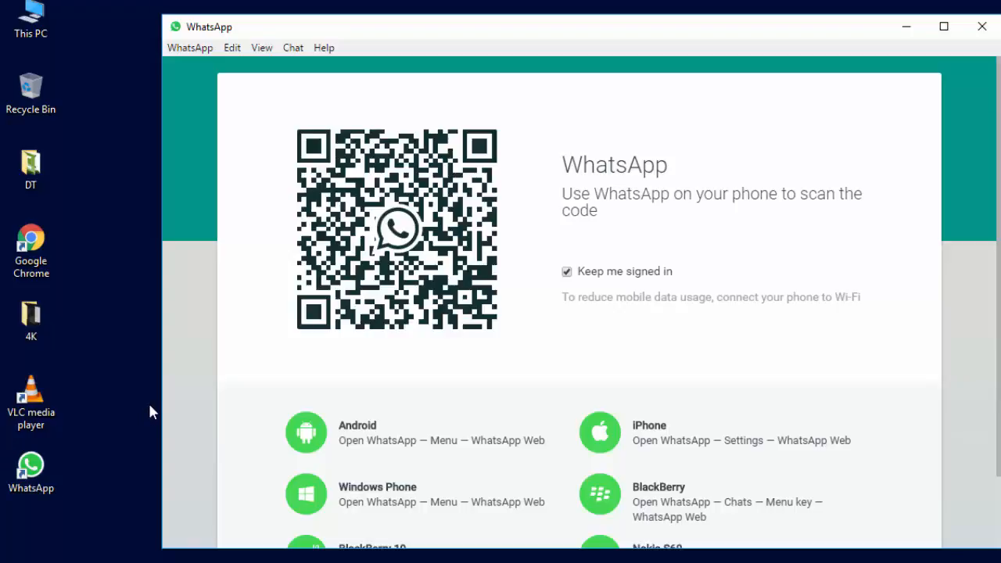
{"action": "mouse_move", "coordinate": [288, 307]}
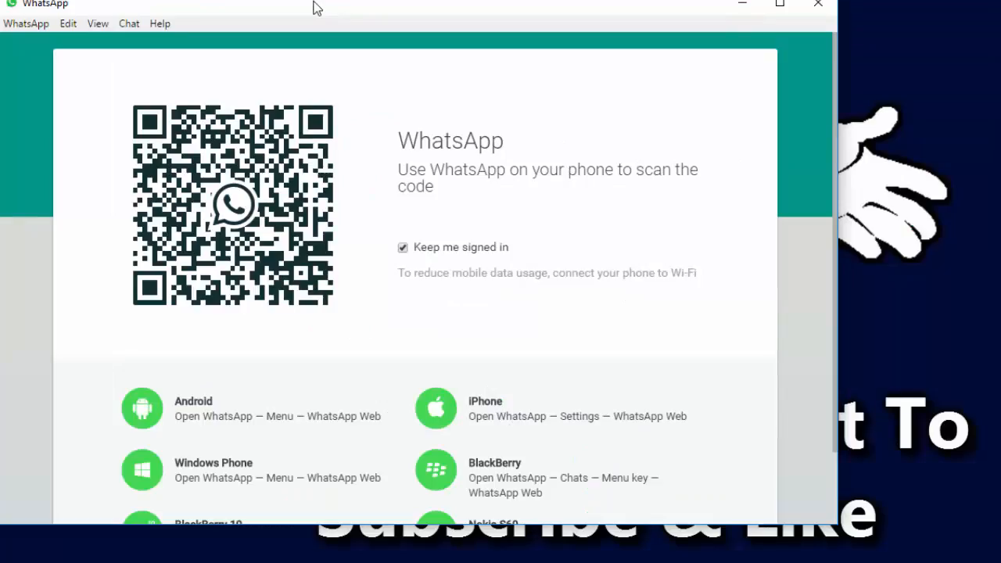
Scroll down the sign-in screen to read the phone-specific linking instructions
{"action": "scroll", "scroll_direction": "down", "scroll_amount": 3}
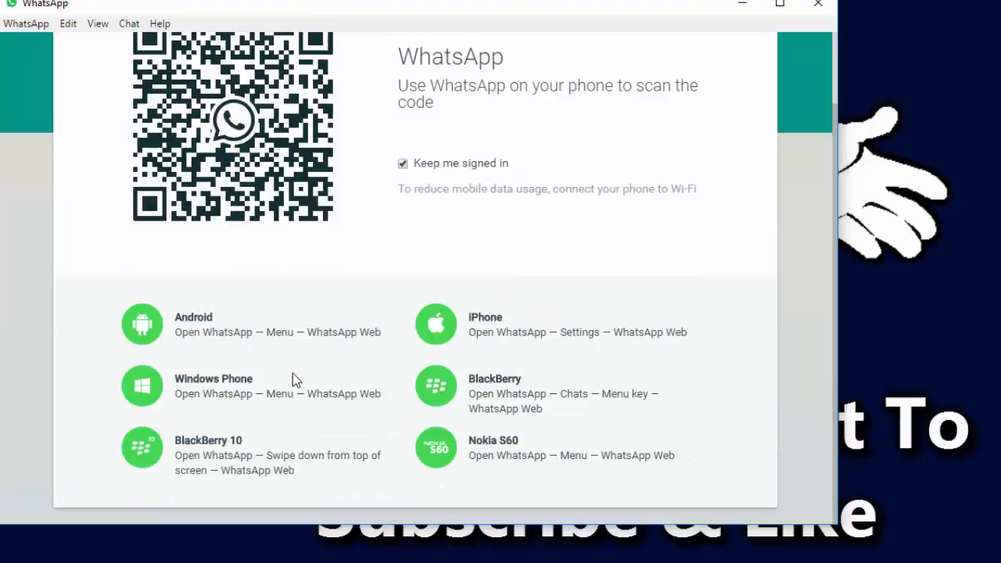
{"action": "mouse_move", "coordinate": [84, 325]}
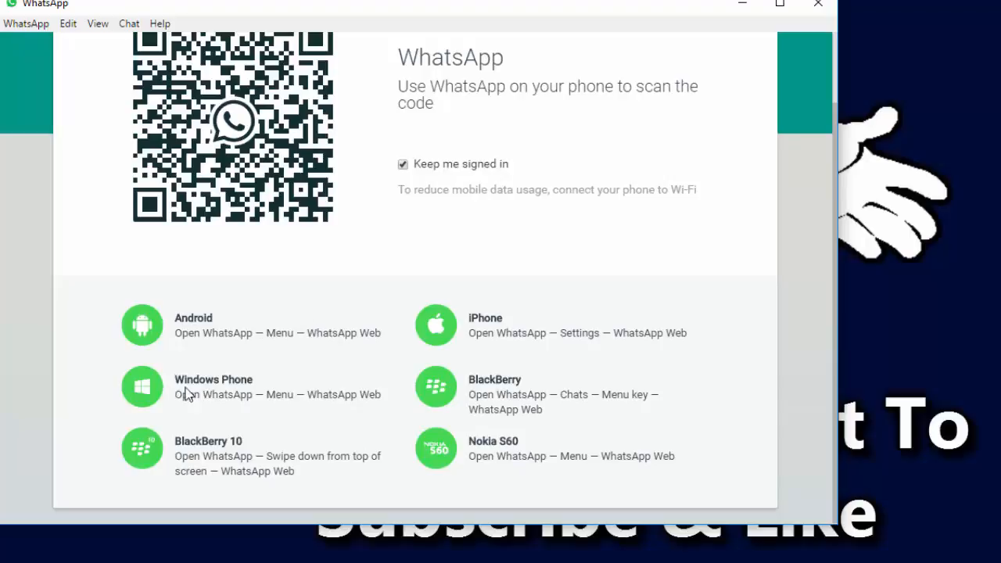
{"action": "mouse_move", "coordinate": [217, 470]}
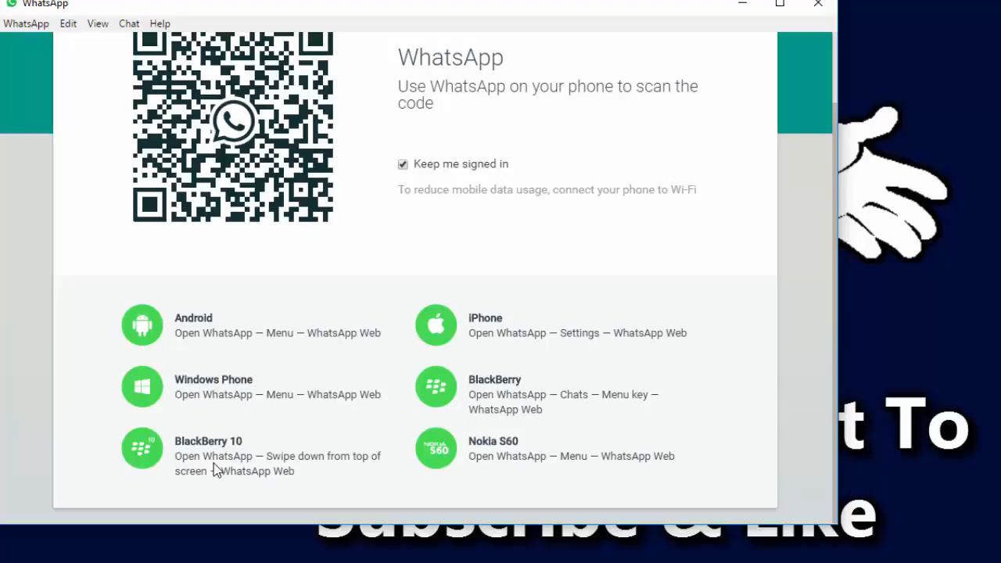
{"action": "mouse_move", "coordinate": [465, 459]}
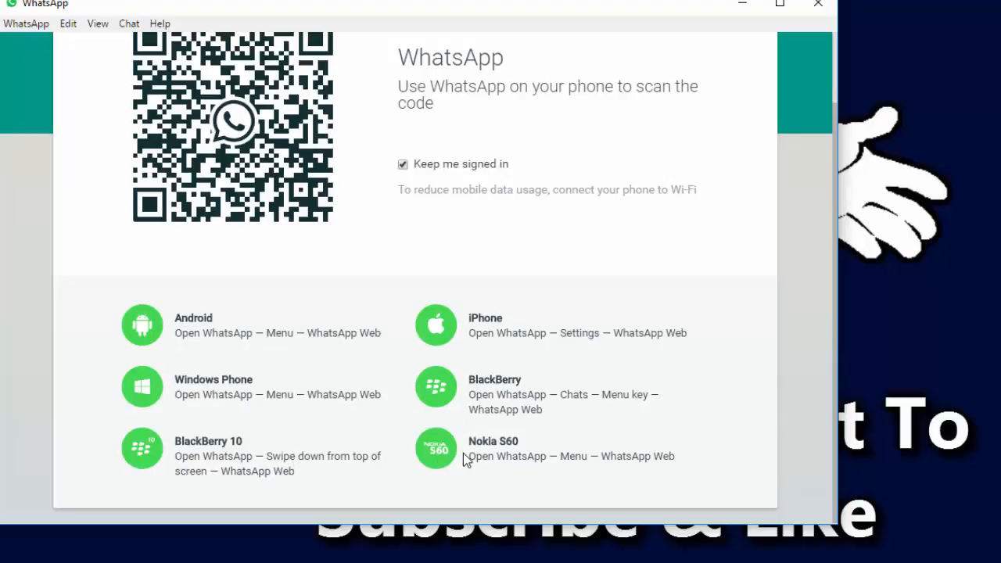
{"action": "mouse_move", "coordinate": [416, 381]}
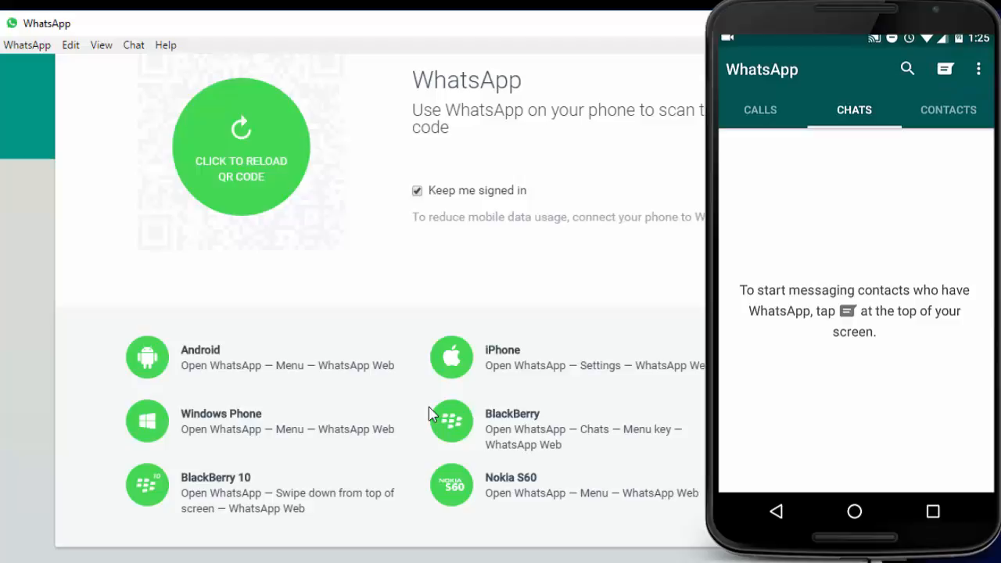
On the phone, open Menu > WhatsApp Web, dismiss the explanation, and scan the QR code
{"action": "left_click", "coordinate": [978, 68]}
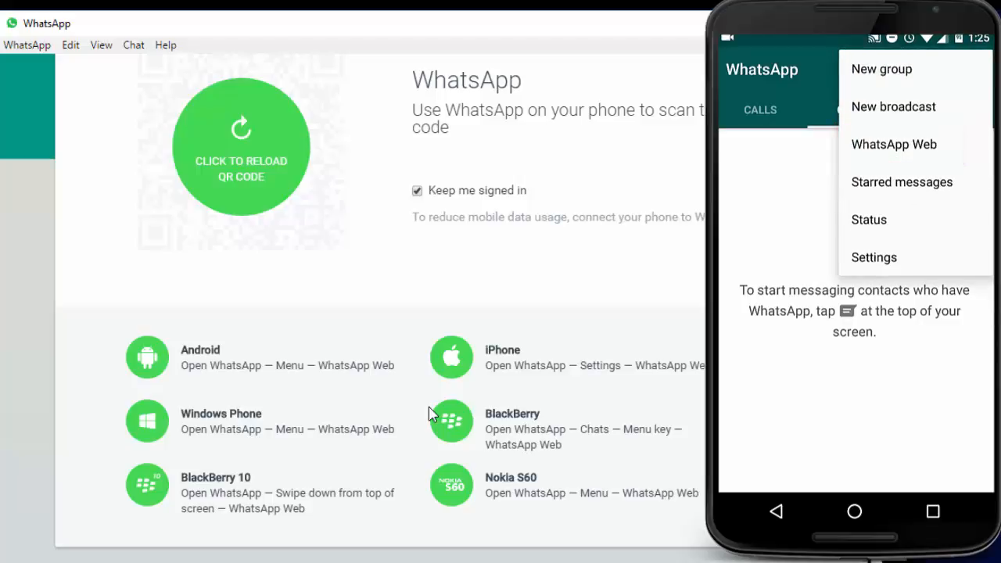
{"action": "left_click", "coordinate": [893, 144]}
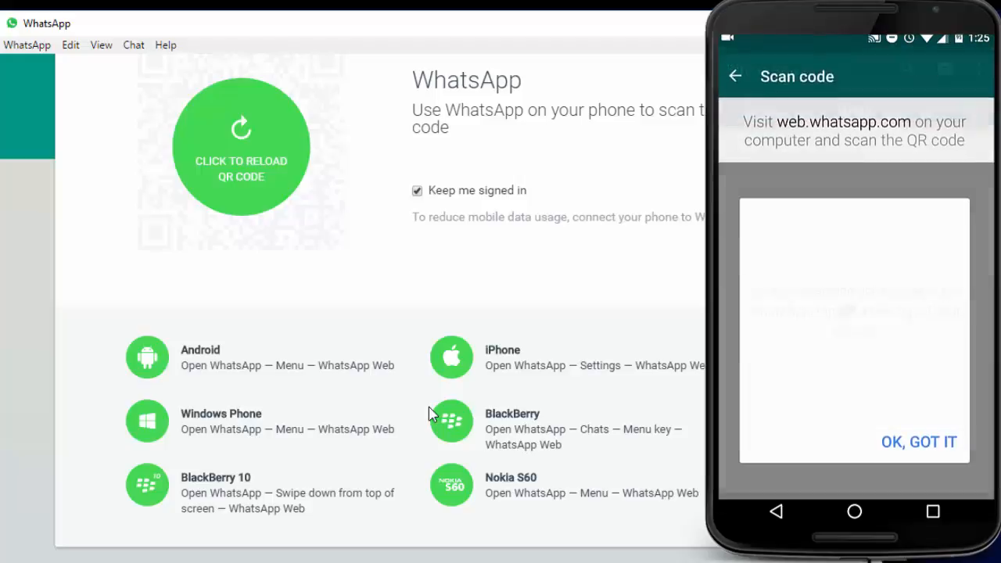
{"action": "left_click", "coordinate": [241, 147]}
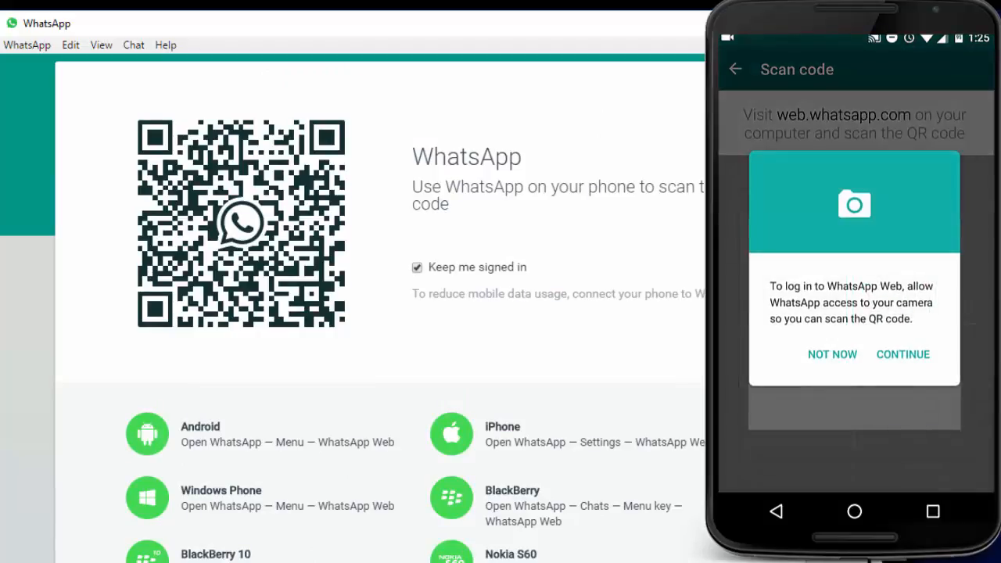
{"action": "left_click", "coordinate": [903, 355]}
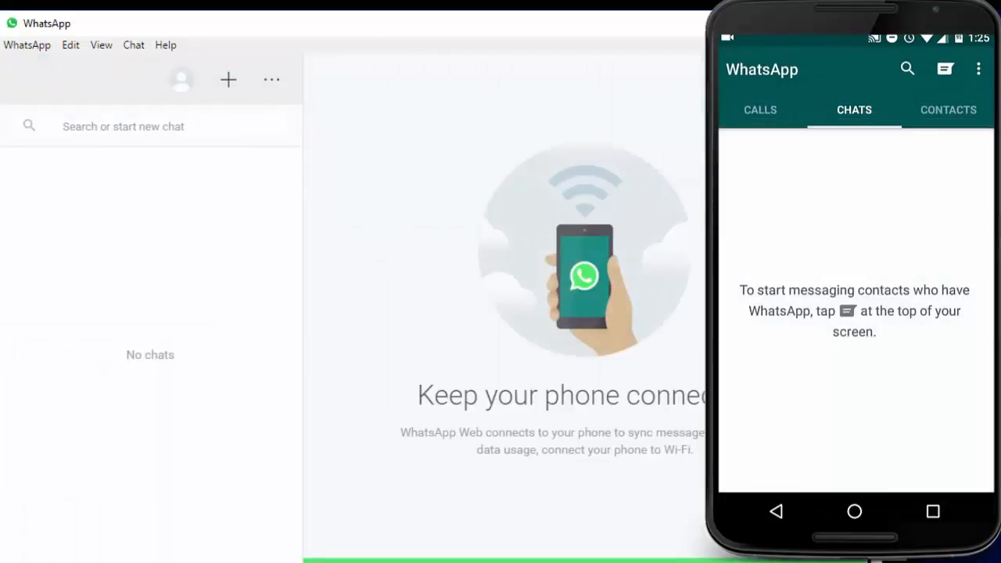
{"action": "mouse_move", "coordinate": [510, 16]}
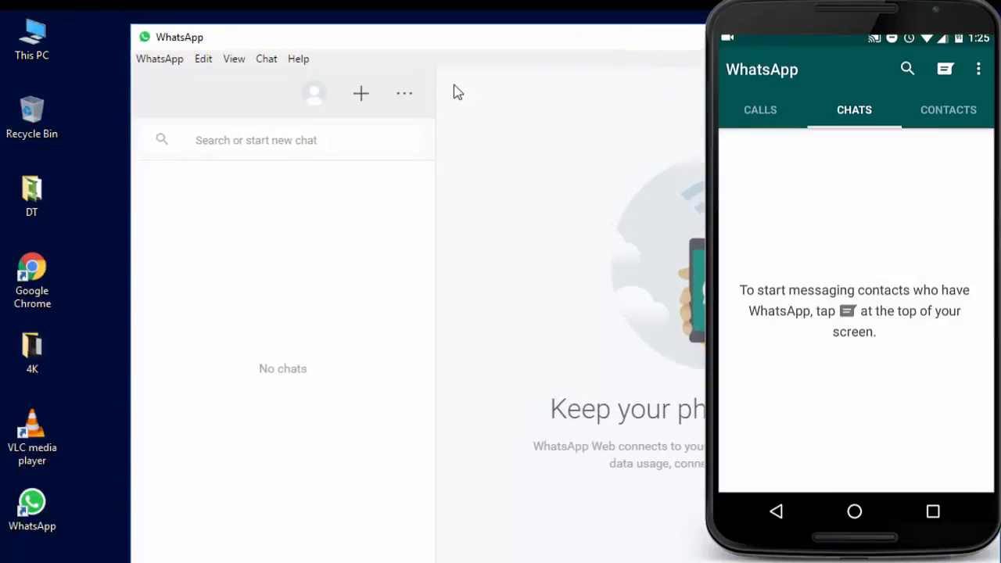
{"action": "mouse_move", "coordinate": [252, 203]}
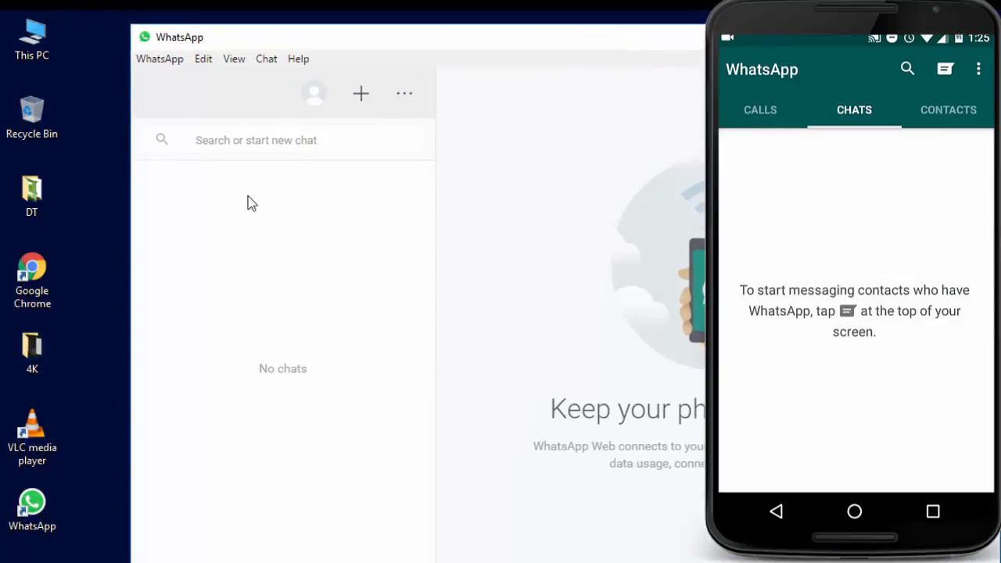